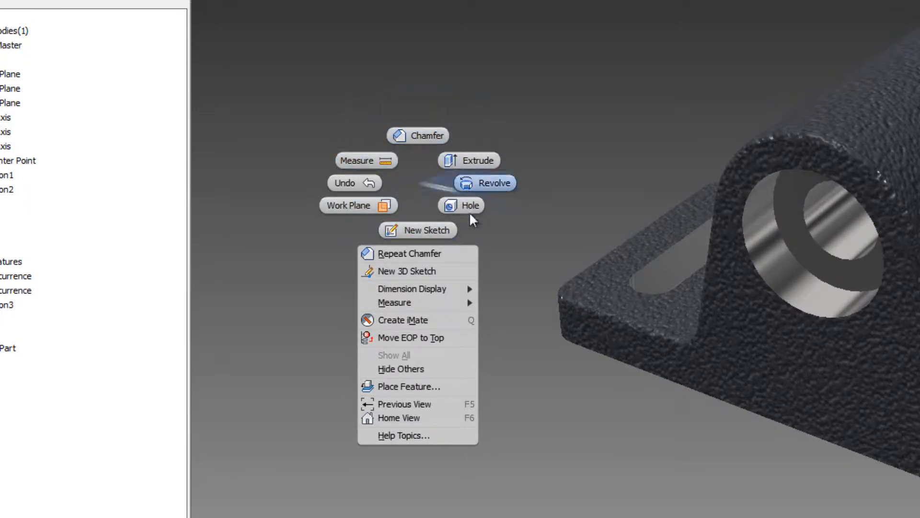
pyautogui.moveTo(413, 182)
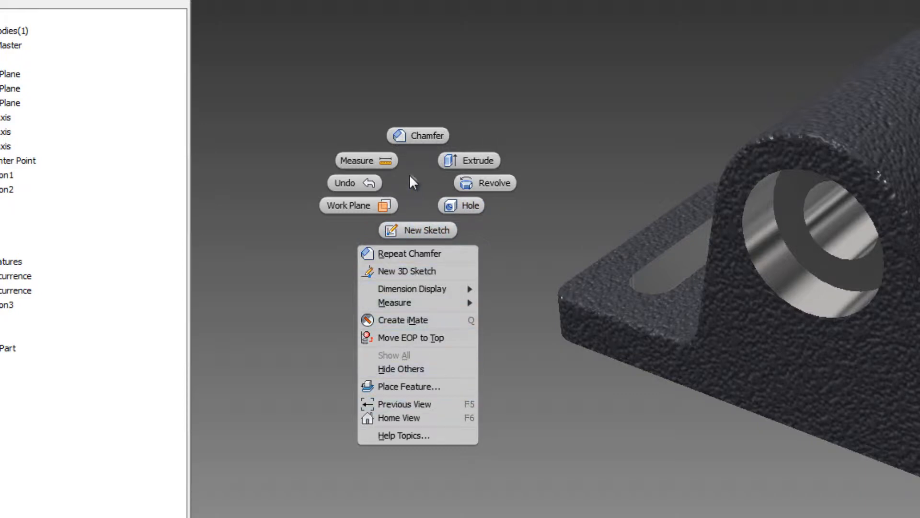
pyautogui.moveTo(449, 151)
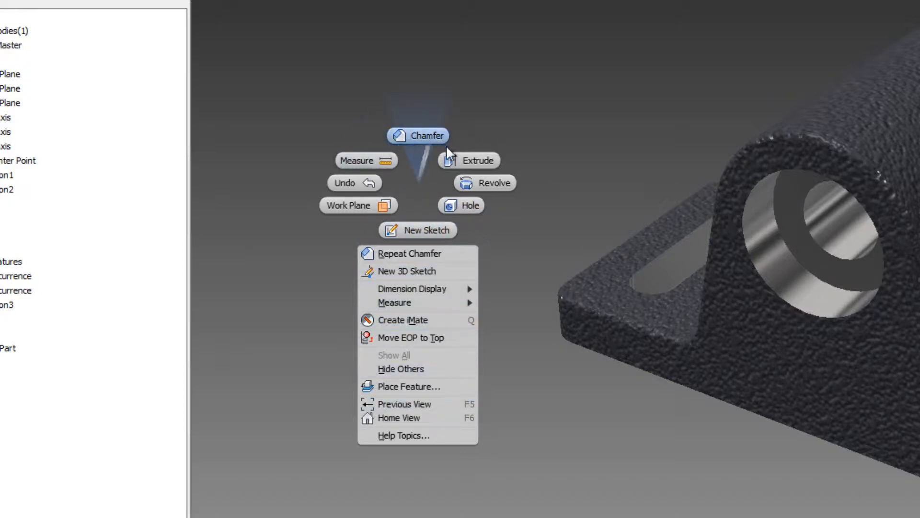
pyautogui.moveTo(423, 189)
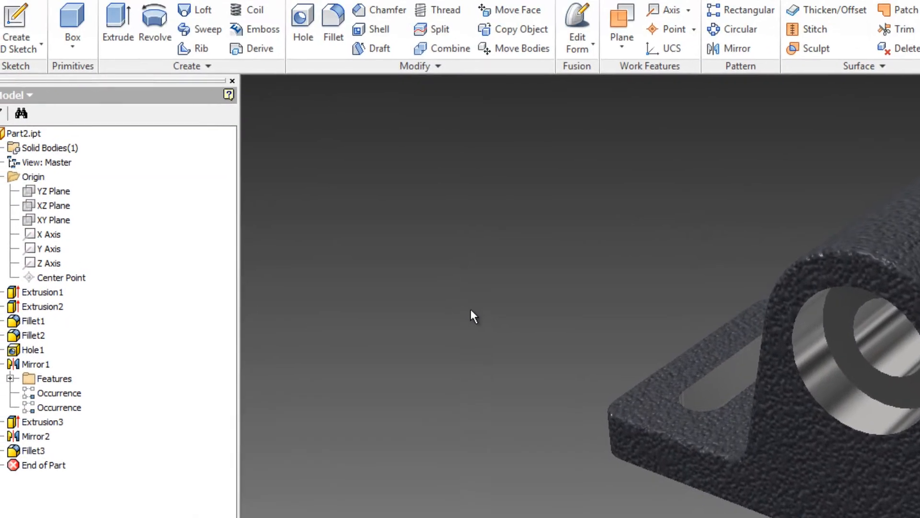
# Step: Start the Chamfer command on the cast-iron part from the marking menu
pyautogui.click(376, 45)
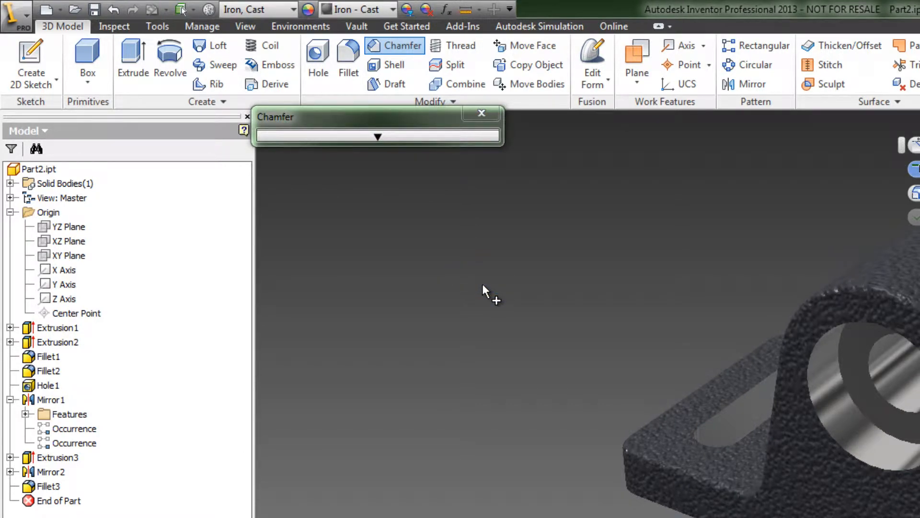
# Step: Cancel the Chamfer command, leaving the bracket unchanged
pyautogui.click(481, 112)
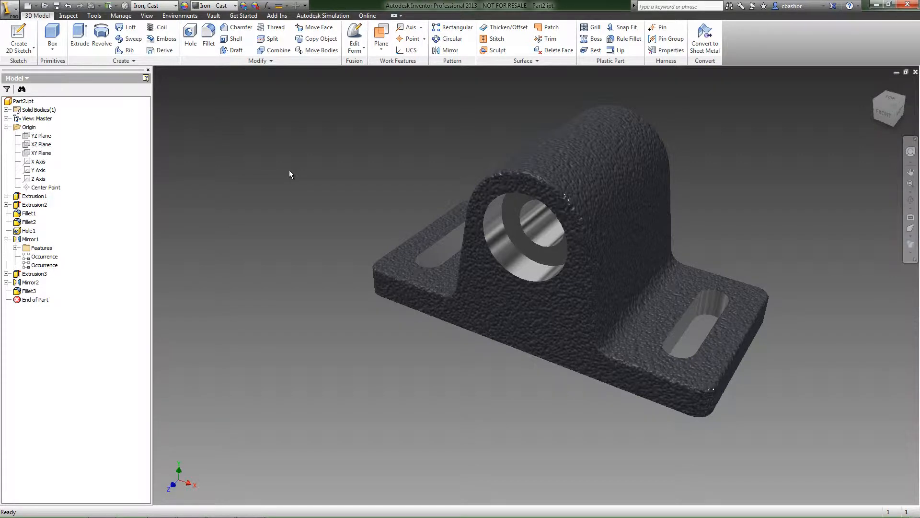
pyautogui.moveTo(293, 171)
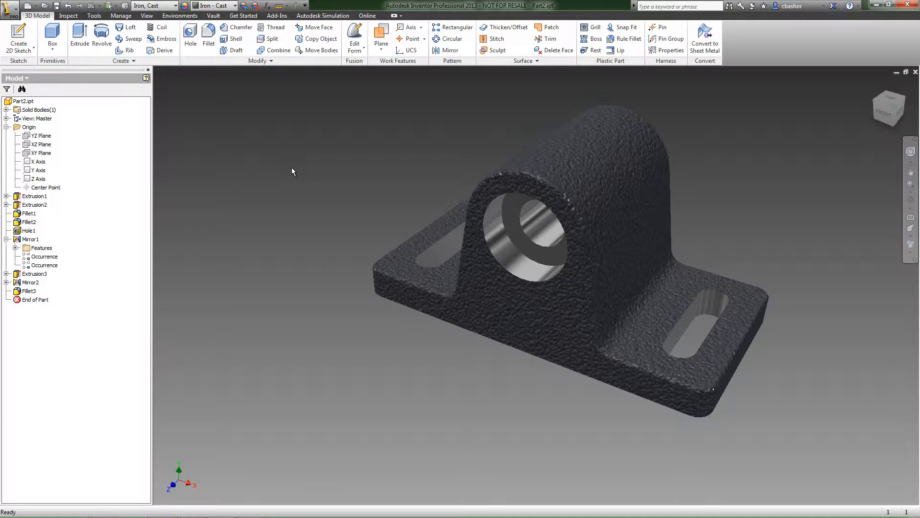
pyautogui.moveTo(296, 163)
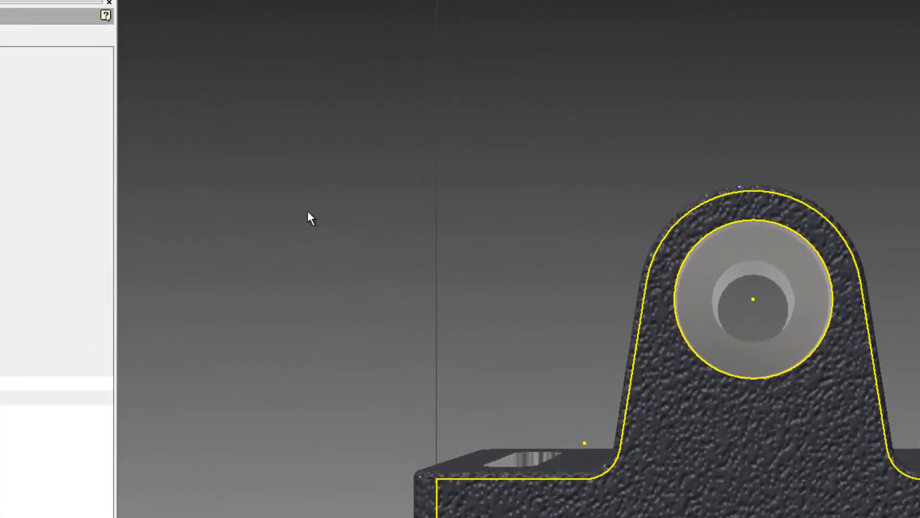
# Step: Show and dismiss the sketch marking menu on Sketch4, then return to modeling
pyautogui.rightClick(310, 220)
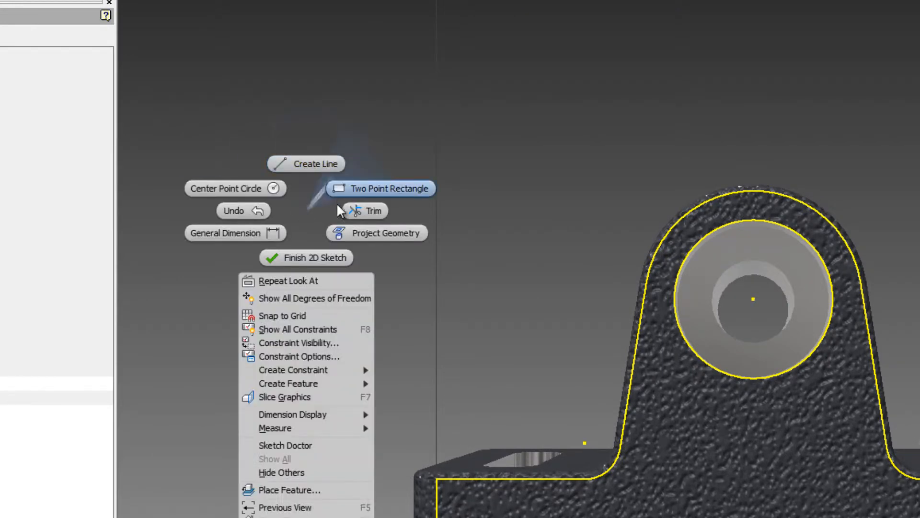
pyautogui.click(313, 220)
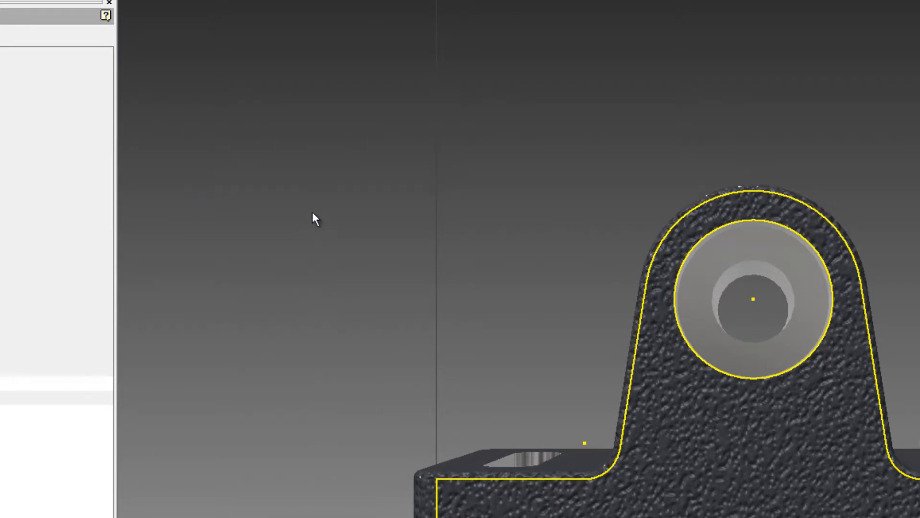
pyautogui.rightClick(315, 219)
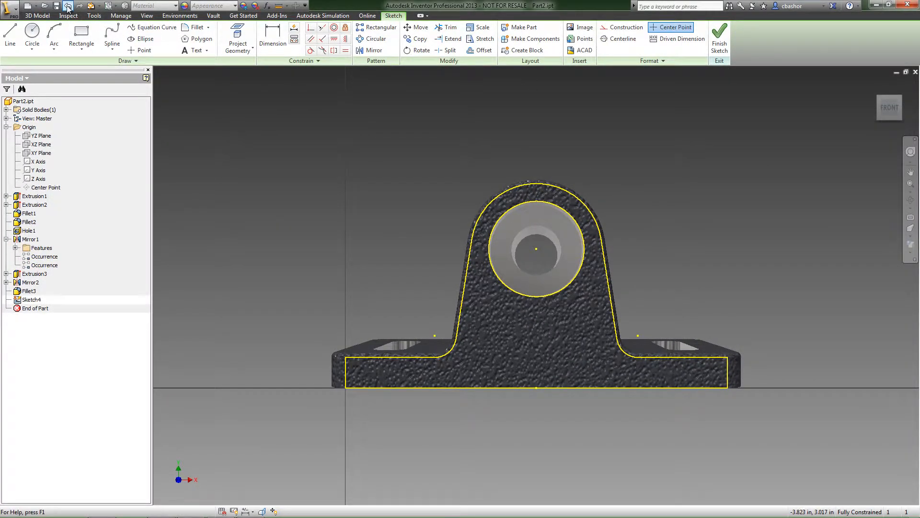
pyautogui.rightClick(674, 185)
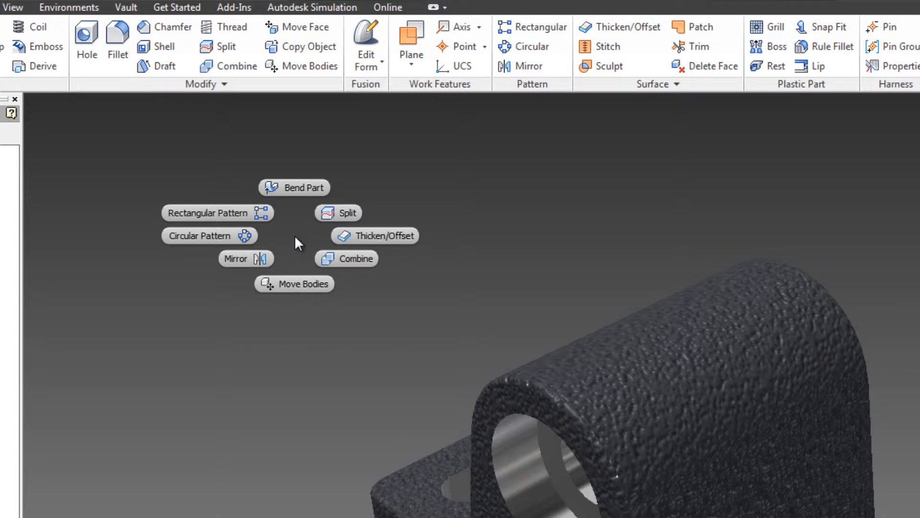
# Step: Dismiss the quick-command menu and right-click the ribbon to reveal Customize User Commands
pyautogui.click(296, 243)
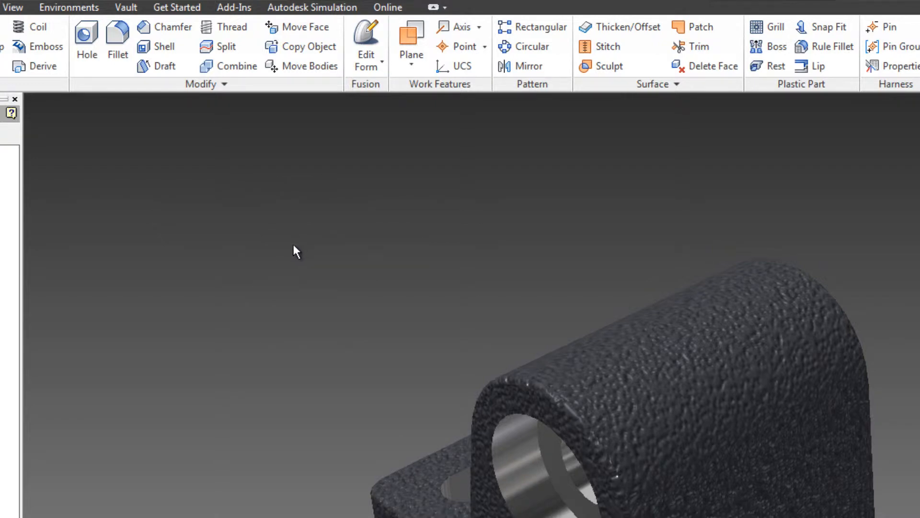
pyautogui.rightClick(295, 251)
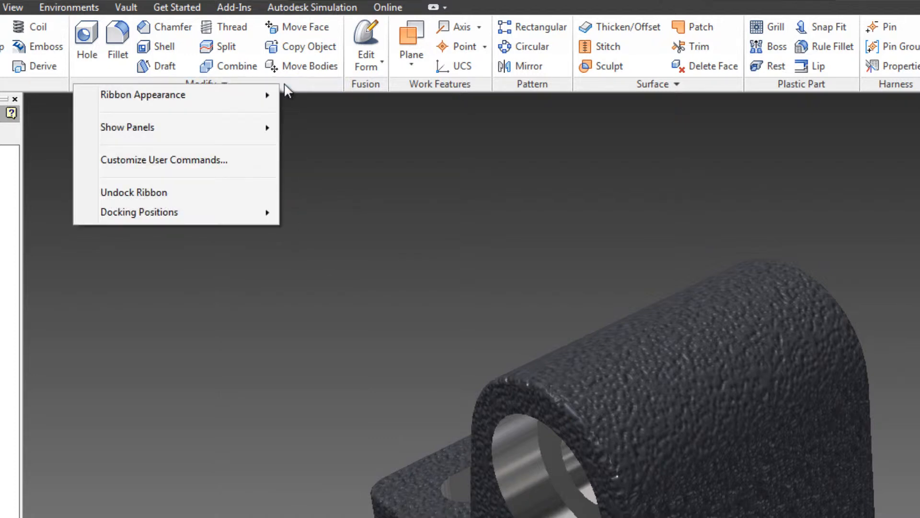
pyautogui.moveTo(172, 169)
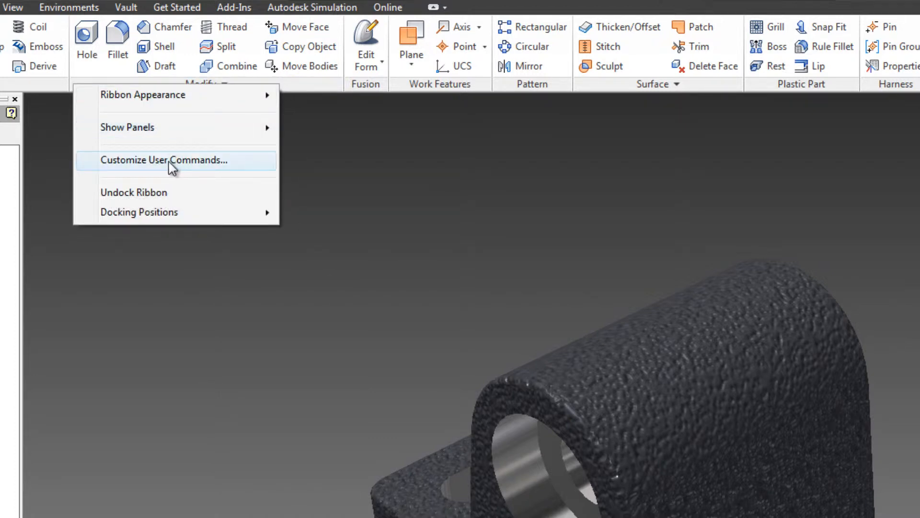
pyautogui.moveTo(305, 206)
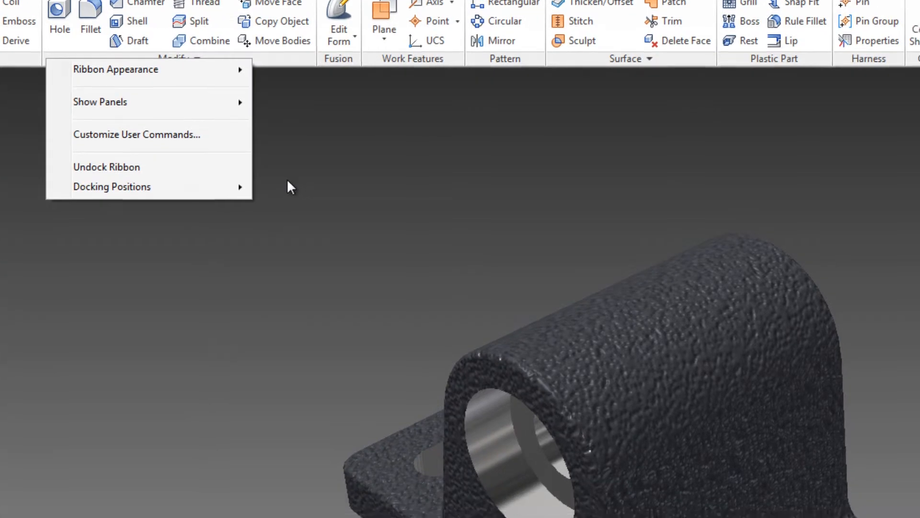
# Step: Review the alternate marking menu layout on the Customize dialog's Marking Menu tab, then close it
pyautogui.click(136, 135)
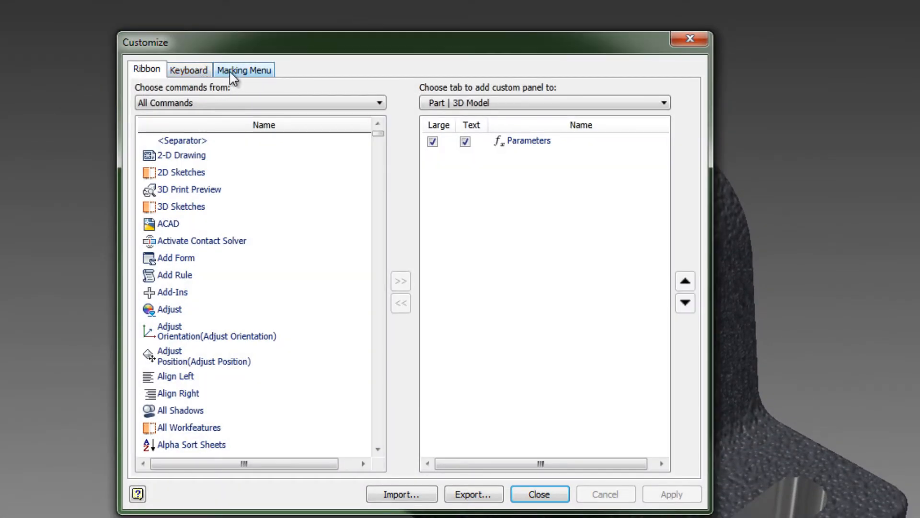
pyautogui.click(244, 70)
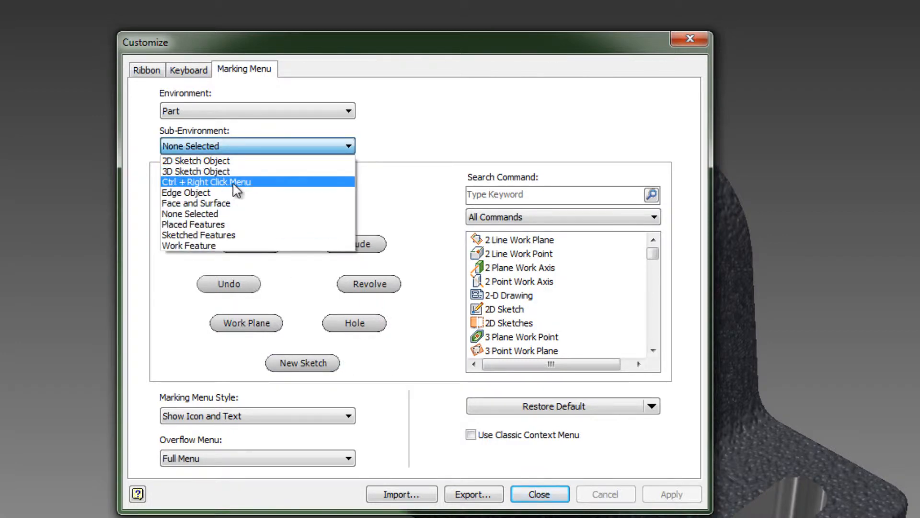
pyautogui.click(208, 182)
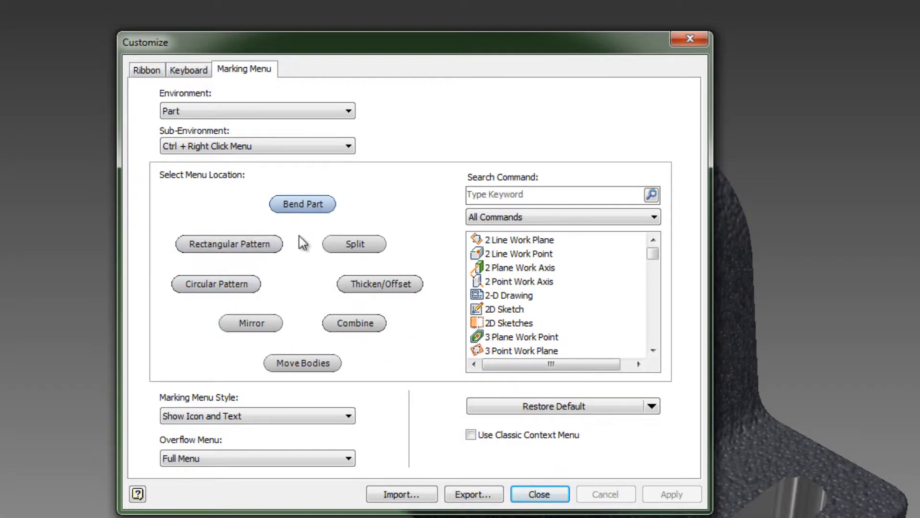
pyautogui.moveTo(356, 214)
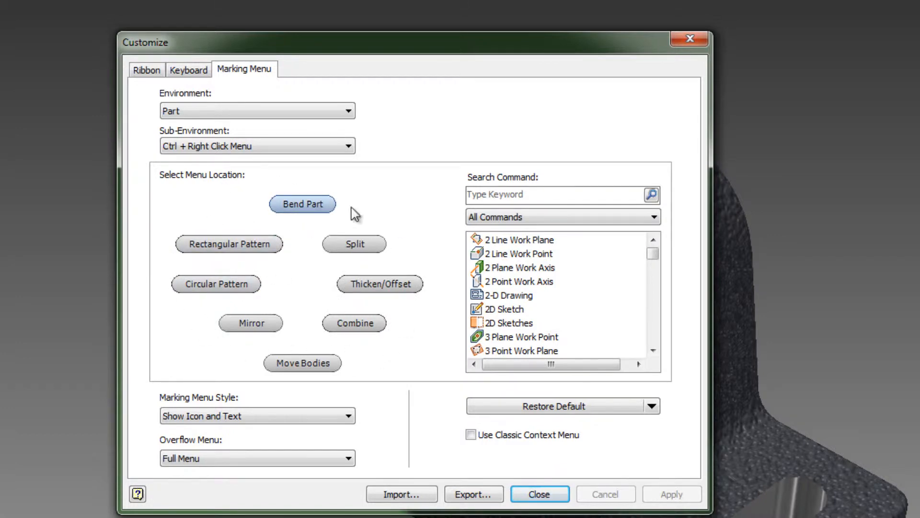
pyautogui.moveTo(458, 378)
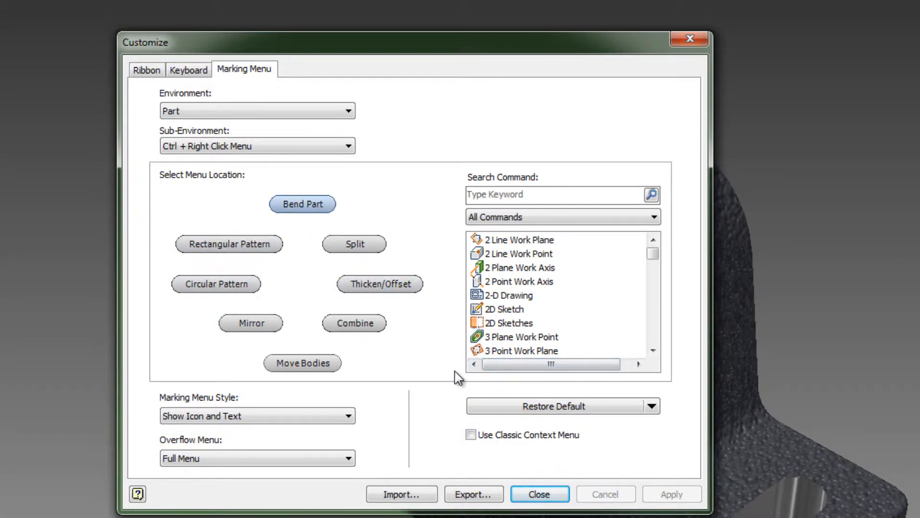
pyautogui.click(554, 406)
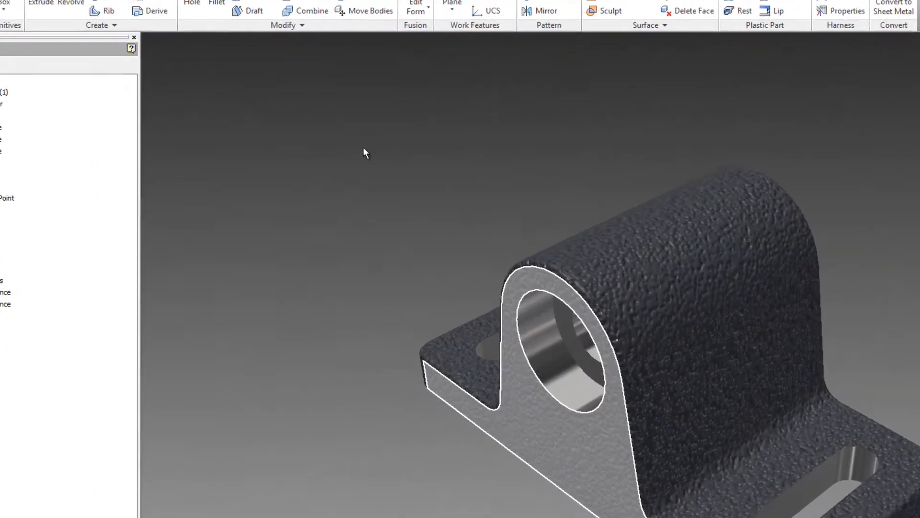
# Step: Reopen the Customize dialog's Marking Menu tab for the Part environment
pyautogui.rightClick(365, 153)
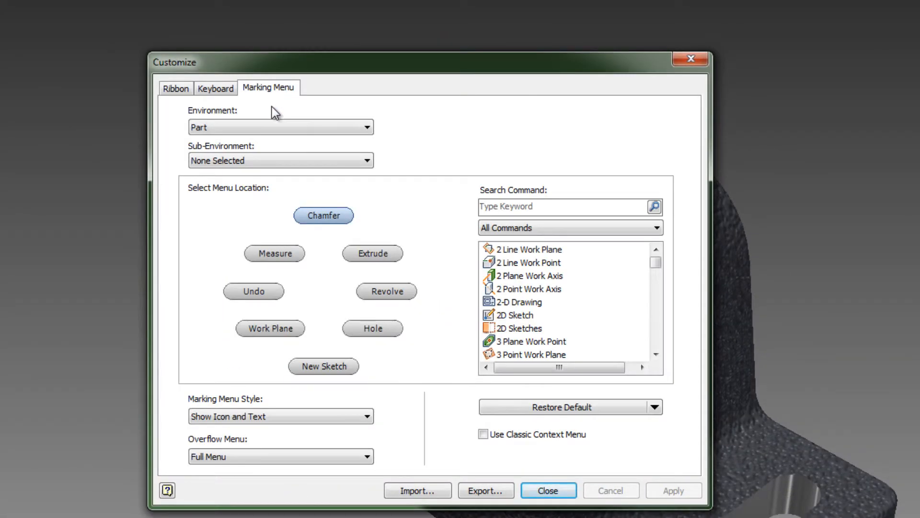
# Step: Add a blank Ctrl + right-click sub-environment menu and assign a command to its top slot
pyautogui.click(280, 161)
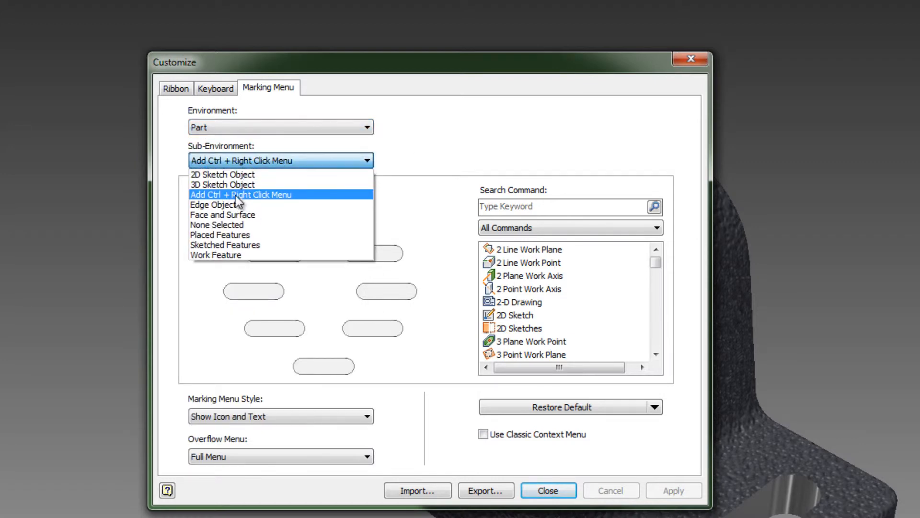
pyautogui.moveTo(250, 199)
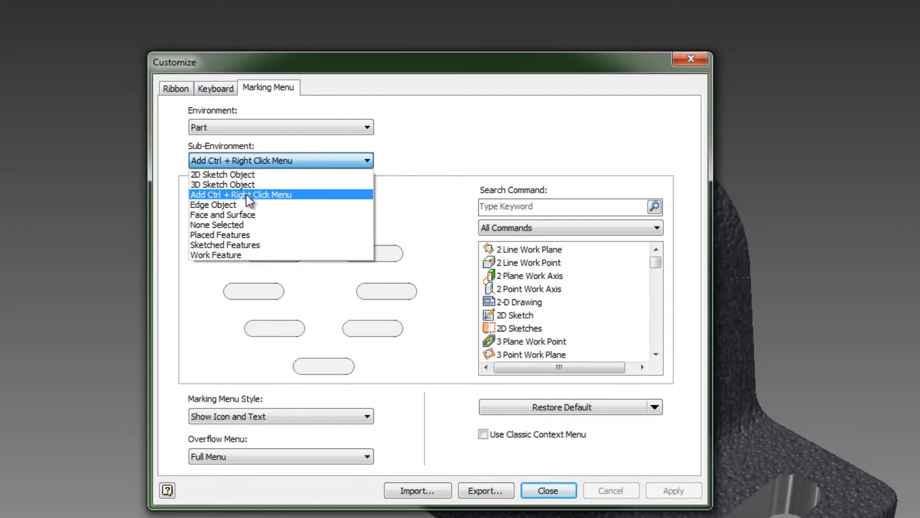
pyautogui.click(241, 195)
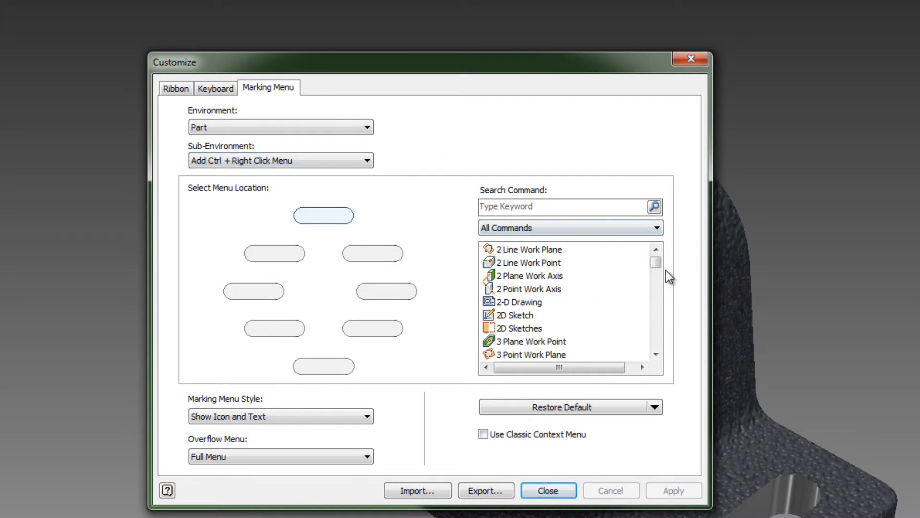
pyautogui.click(530, 276)
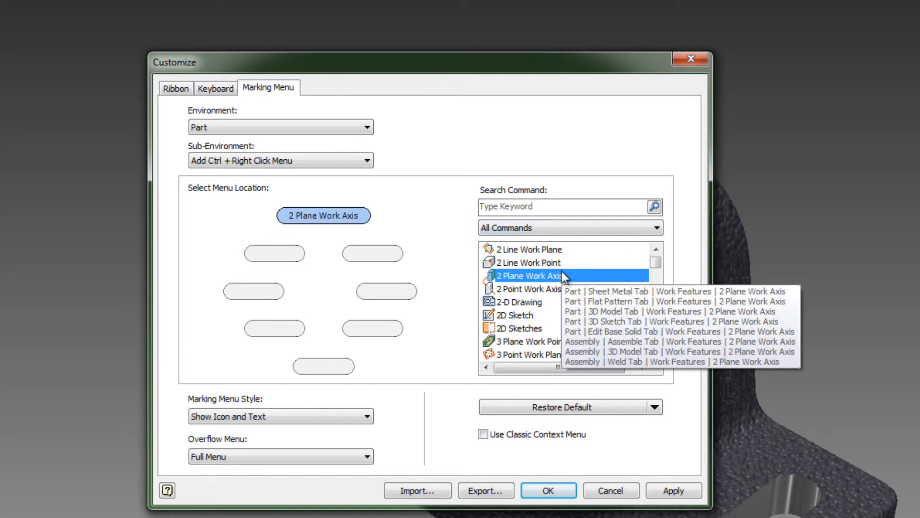
pyautogui.moveTo(549, 286)
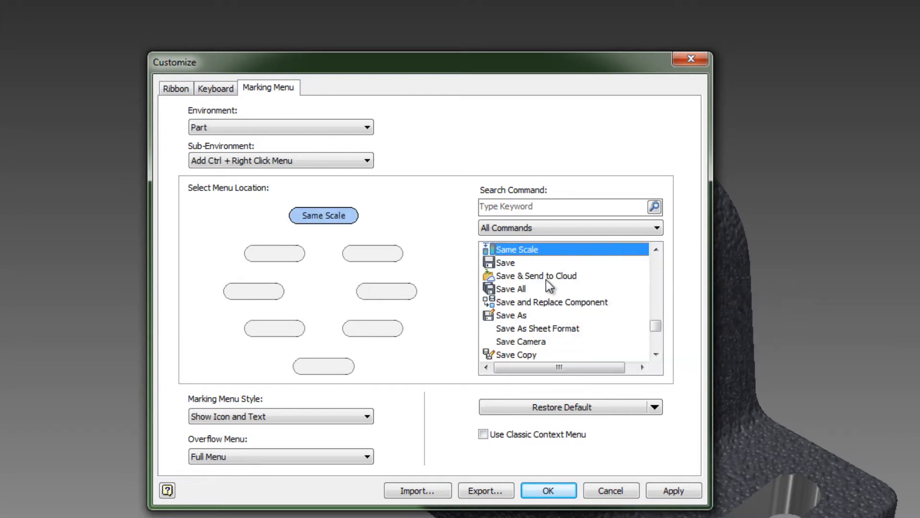
pyautogui.scroll(-3)
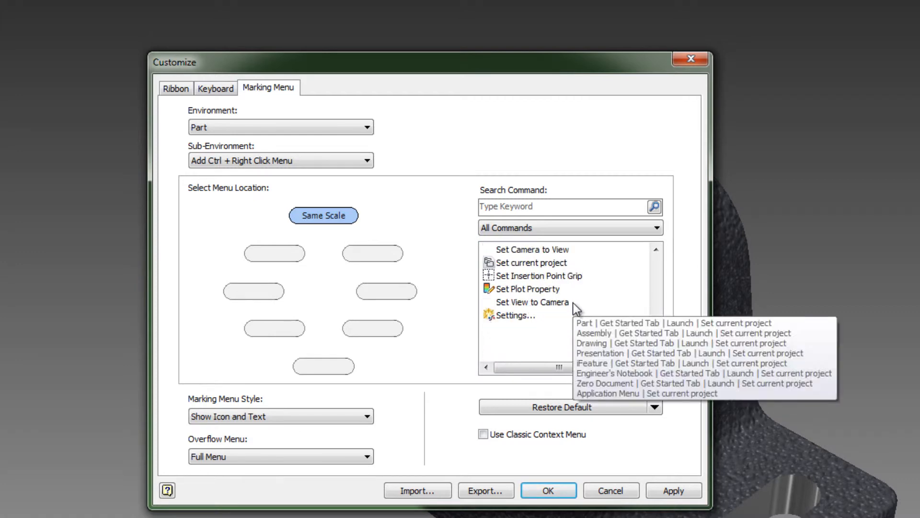
# Step: Search 'sp', 'move', 'co' to assign Split, Move Bodies and Combine, then click OK
pyautogui.click(561, 206)
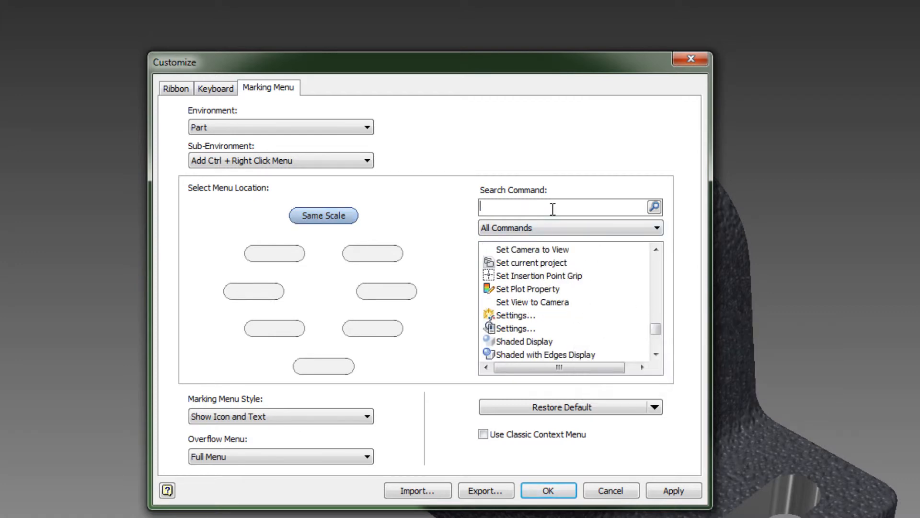
pyautogui.write('spl')
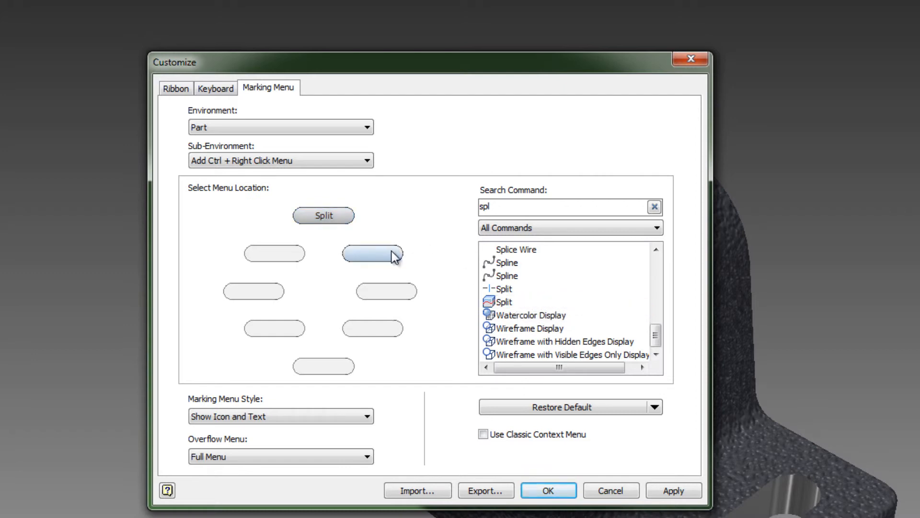
pyautogui.write('m')
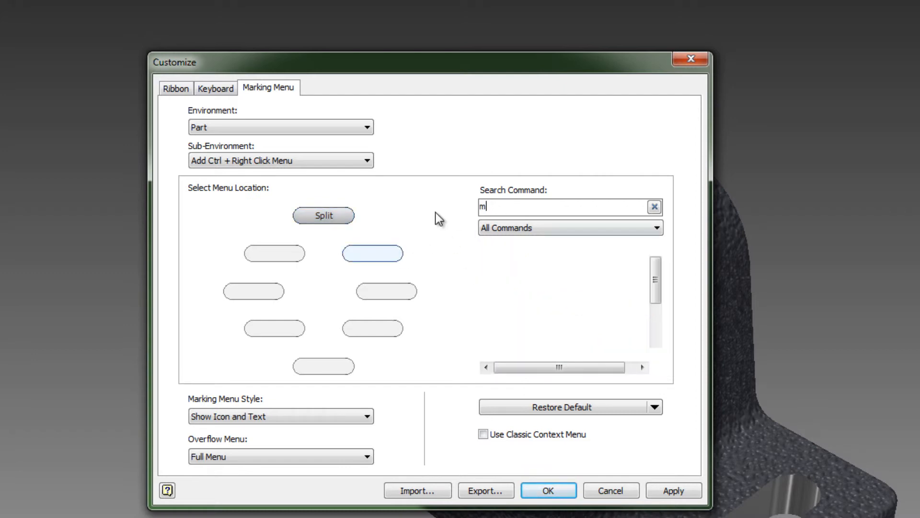
pyautogui.write('ove')
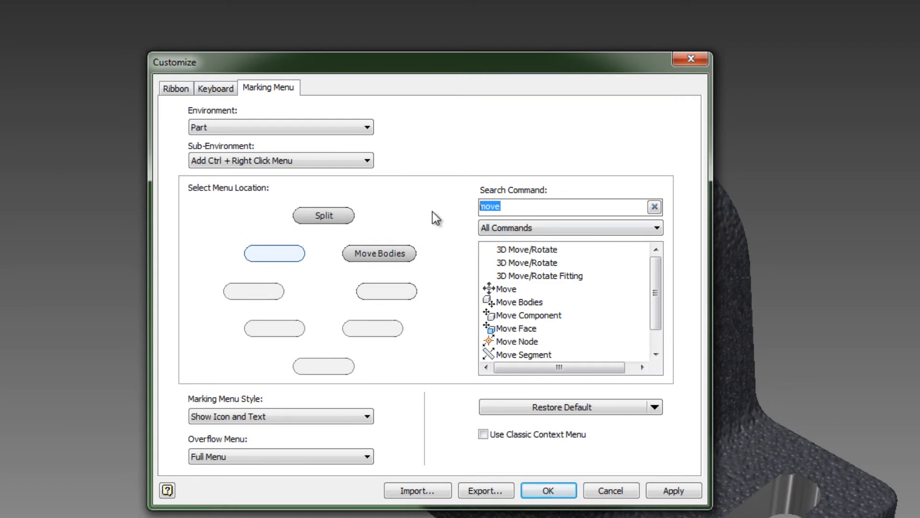
pyautogui.write('comb')
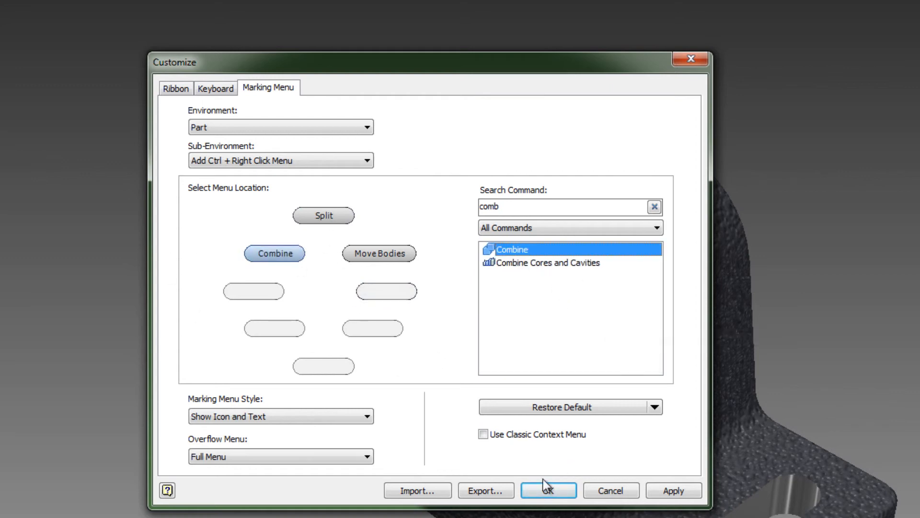
pyautogui.click(547, 491)
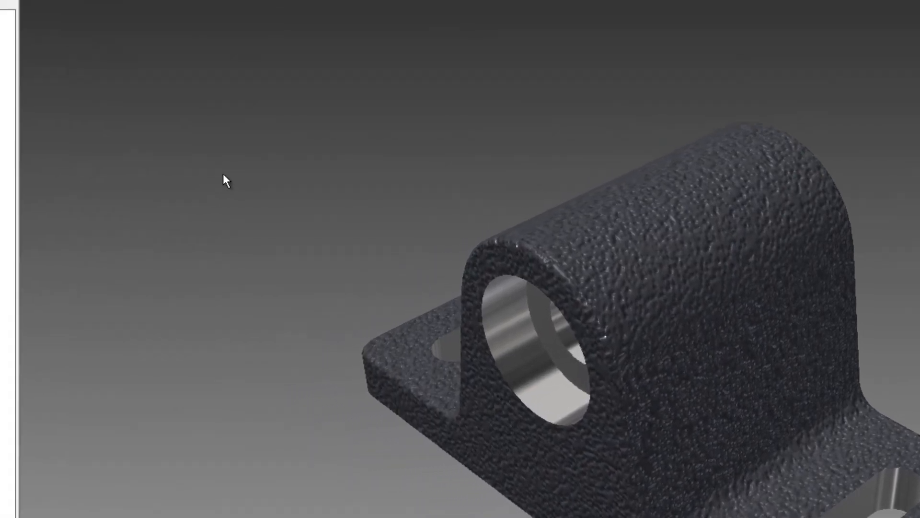
# Step: Ctrl+right-click over the bracket to display the Split, Move Bodies and Combine menu
pyautogui.rightClick(225, 180)
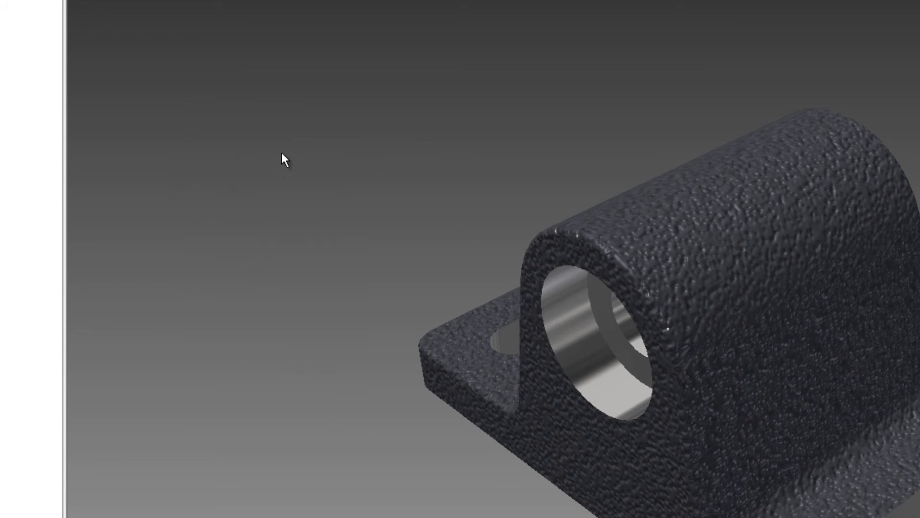
pyautogui.rightClick(284, 159)
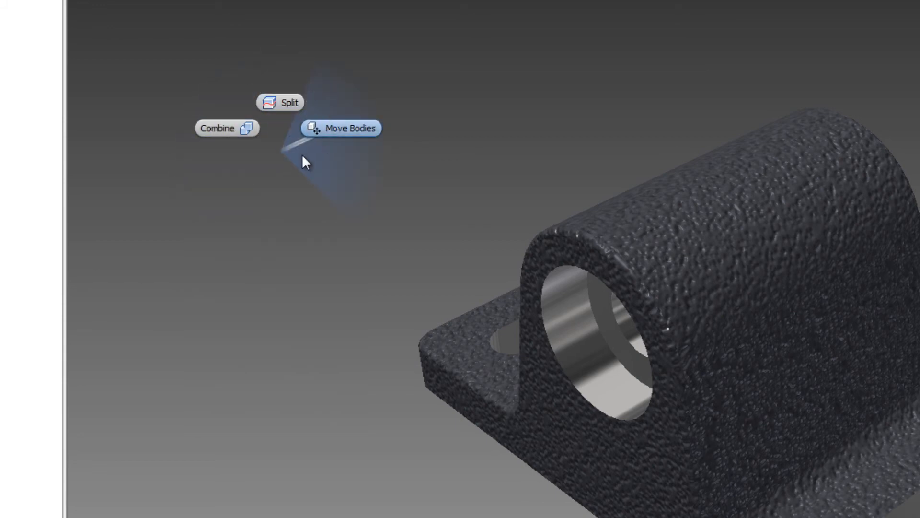